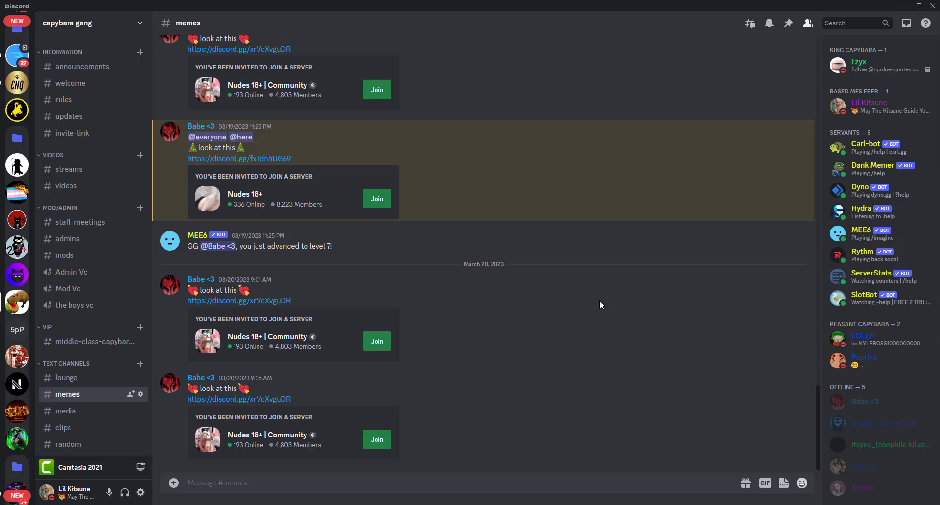
mouse_move(461, 137)
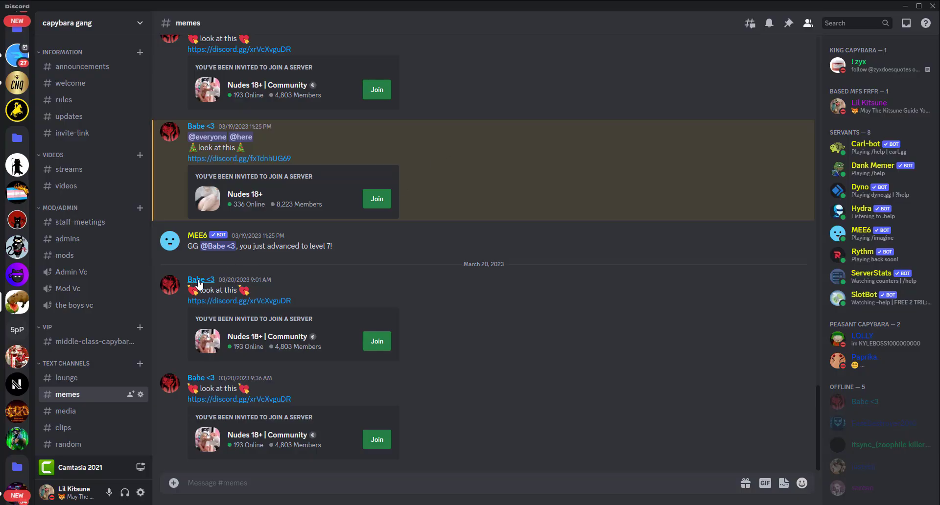
mouse_move(532, 232)
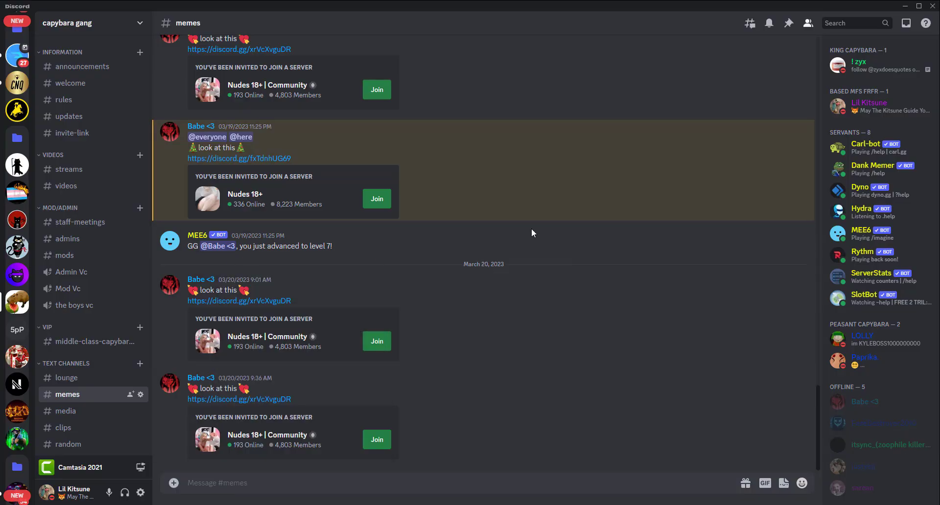
mouse_move(527, 230)
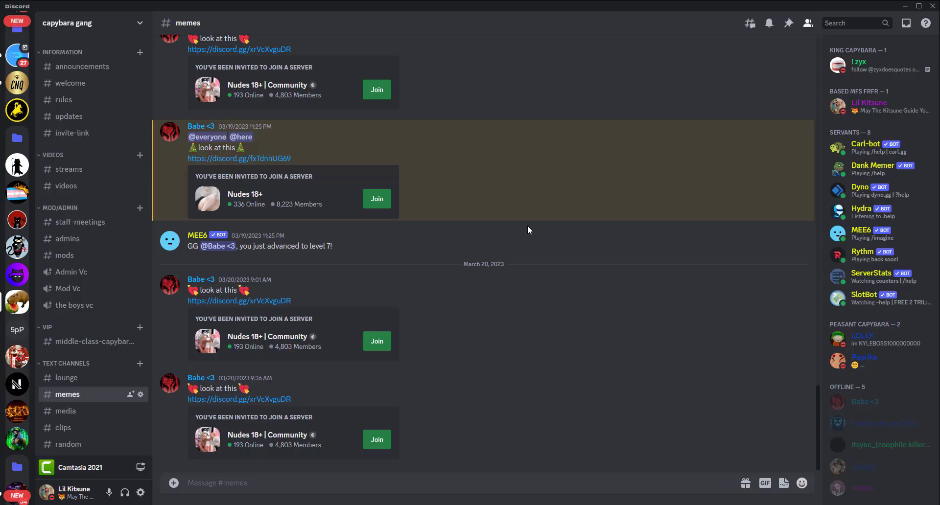
mouse_move(212, 280)
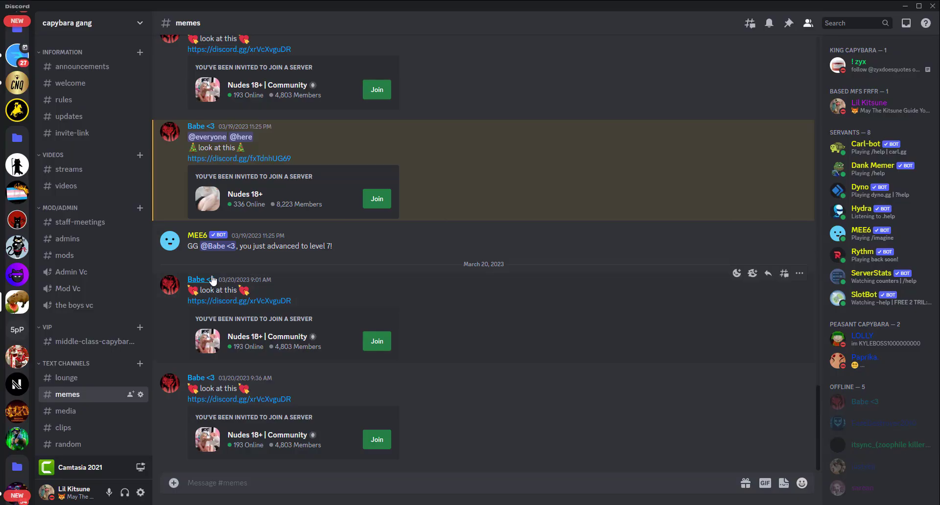
- View the spam poster's profile from the #memes message and read the 'got hacked :(' About Me
left_click(197, 279)
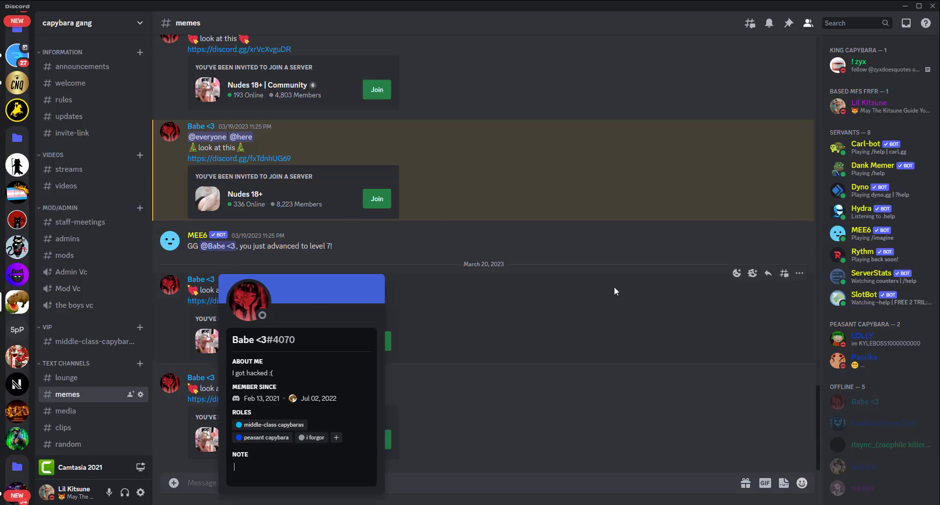
mouse_move(415, 253)
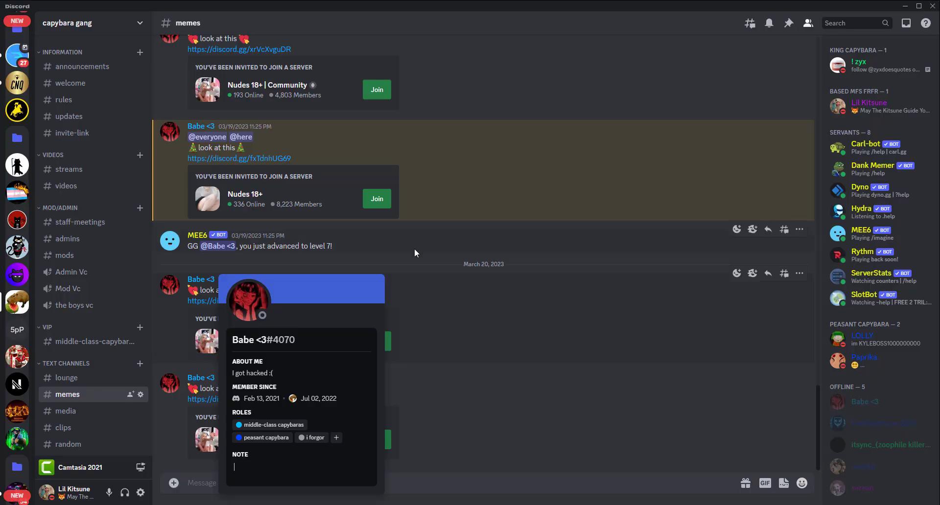
left_click(450, 370)
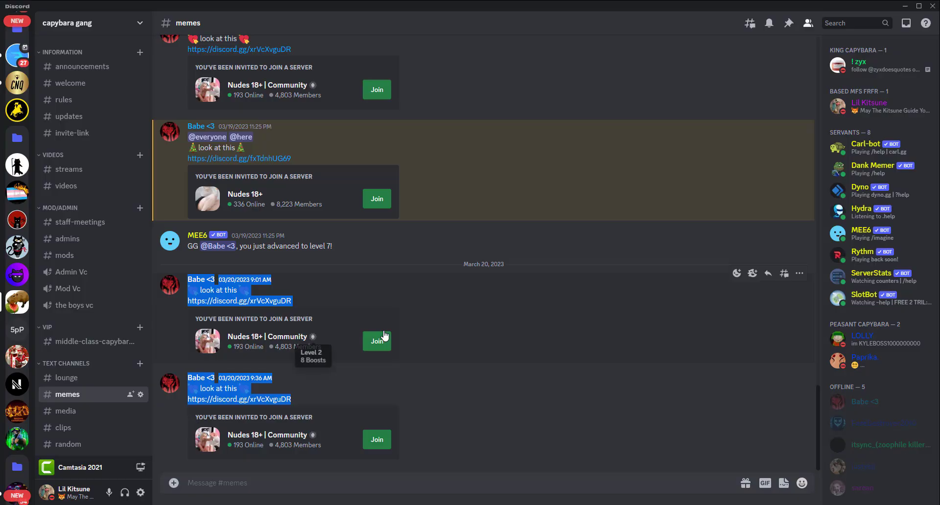
mouse_move(470, 307)
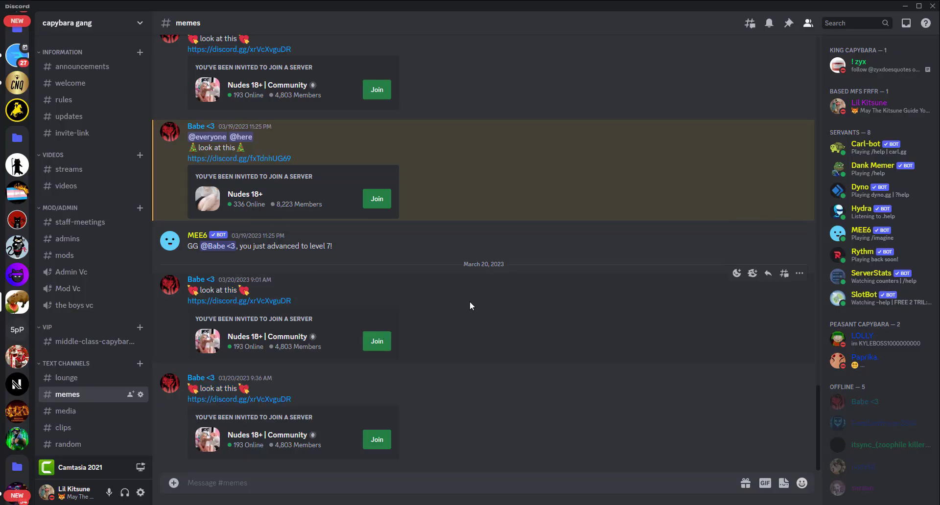
mouse_move(447, 291)
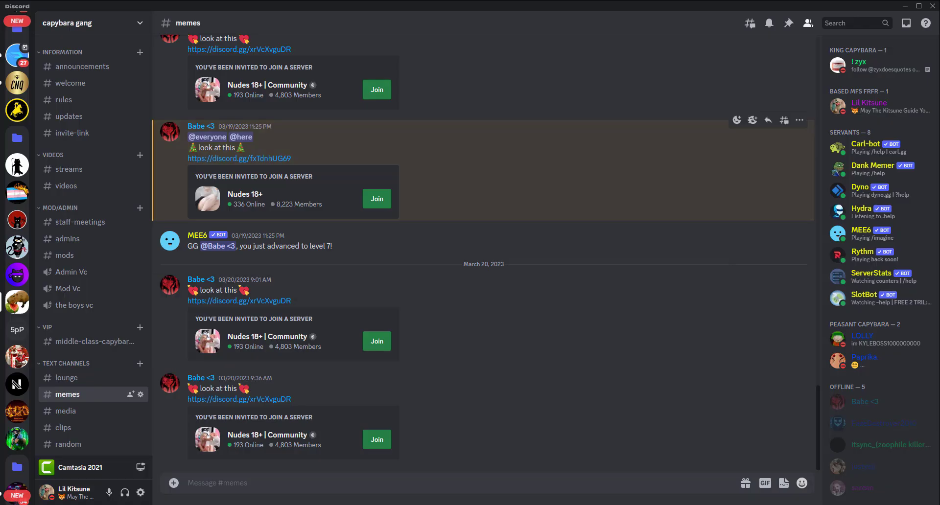
mouse_move(468, 369)
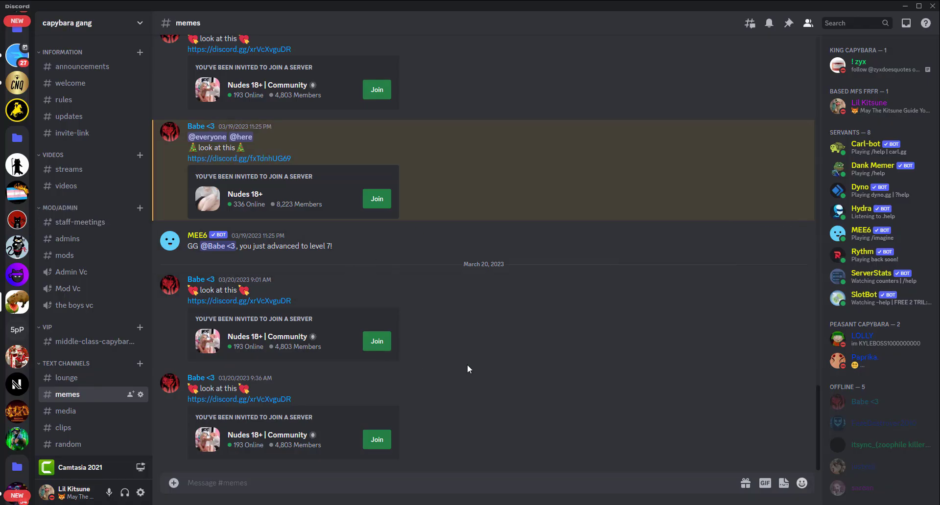
mouse_move(420, 348)
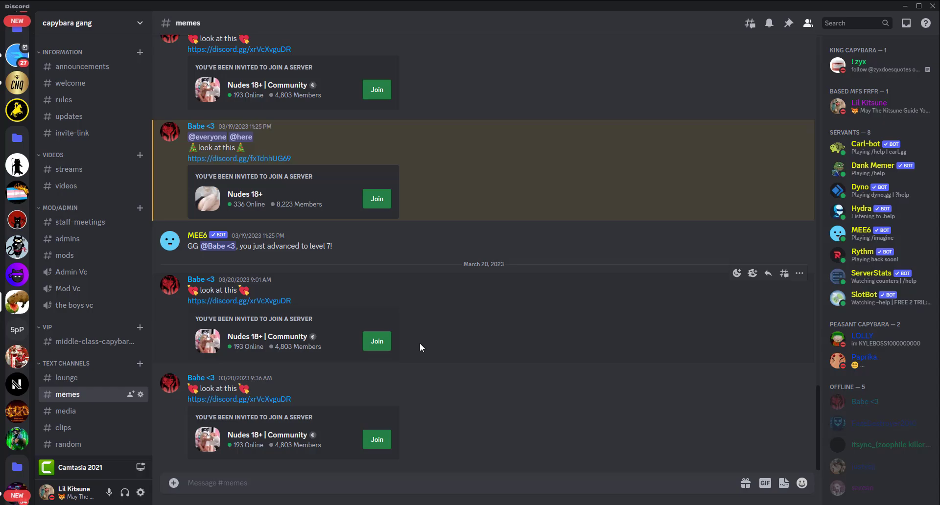
mouse_move(377, 341)
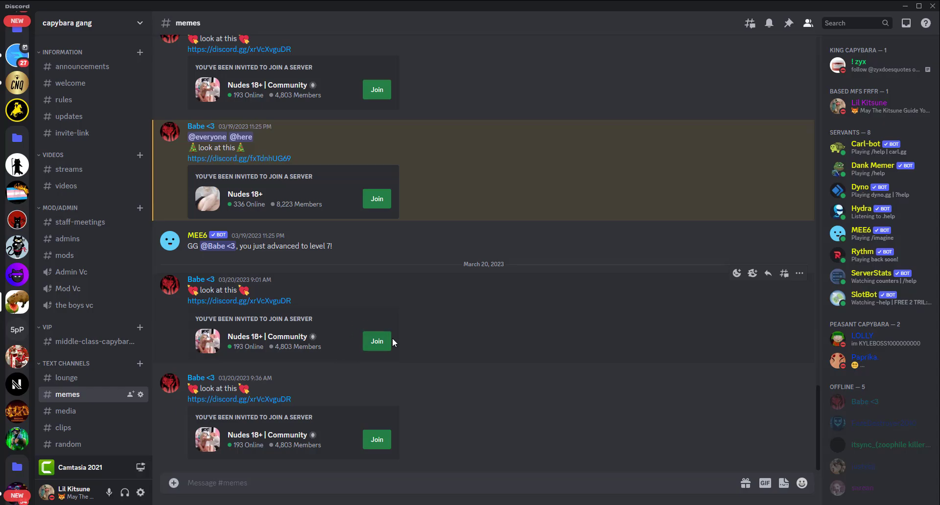
mouse_move(599, 301)
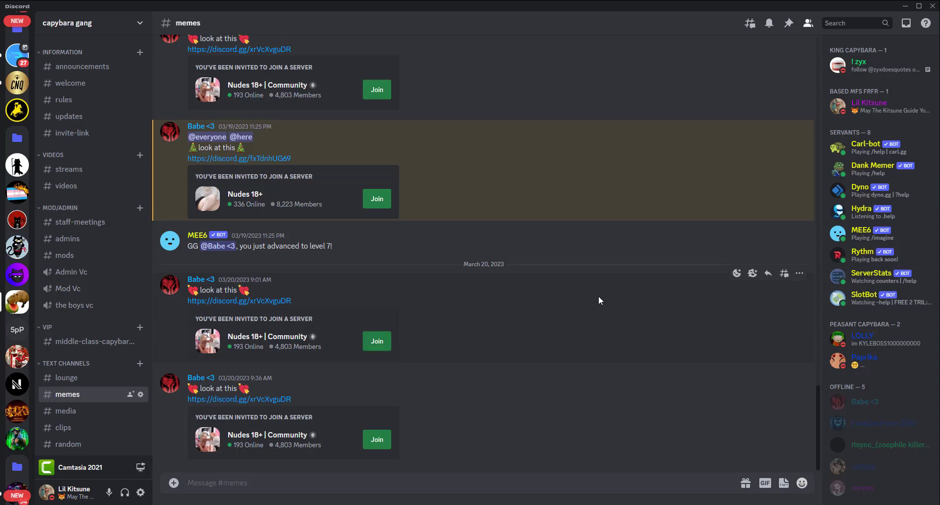
mouse_move(447, 383)
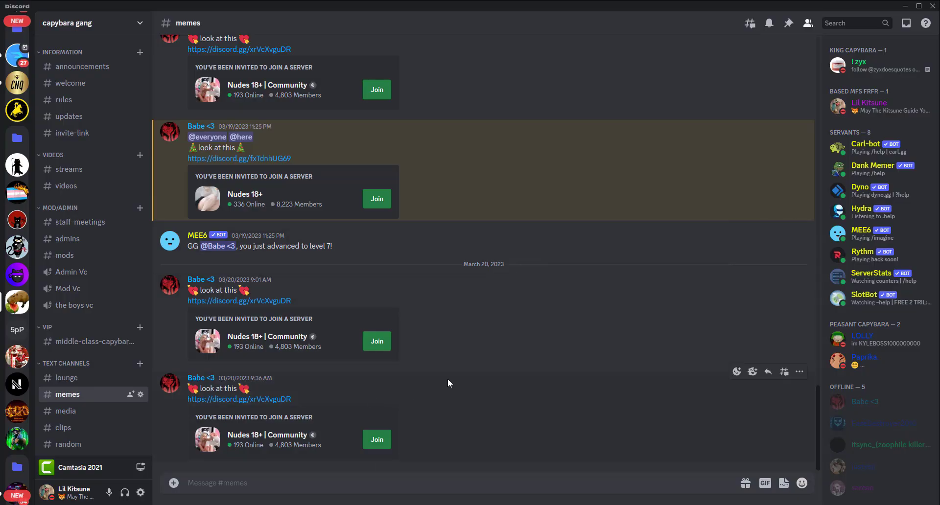
mouse_move(524, 293)
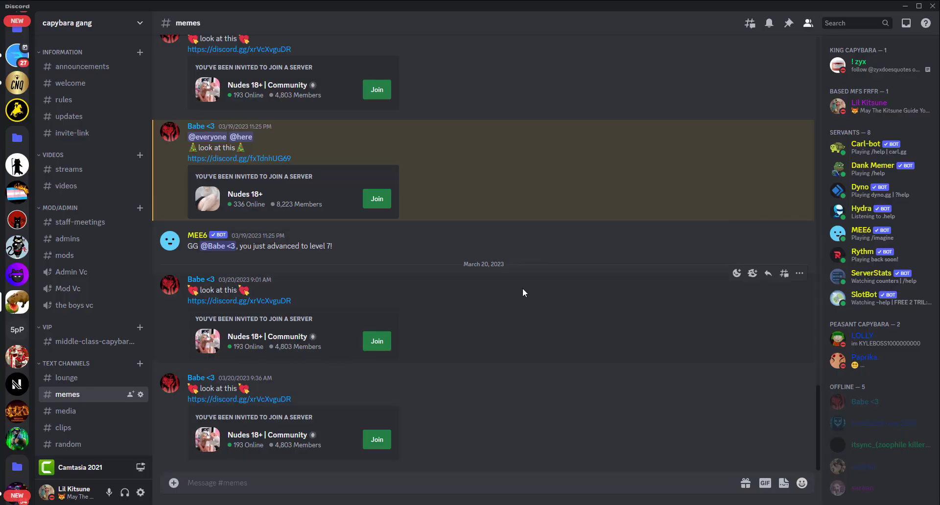
mouse_move(3, 368)
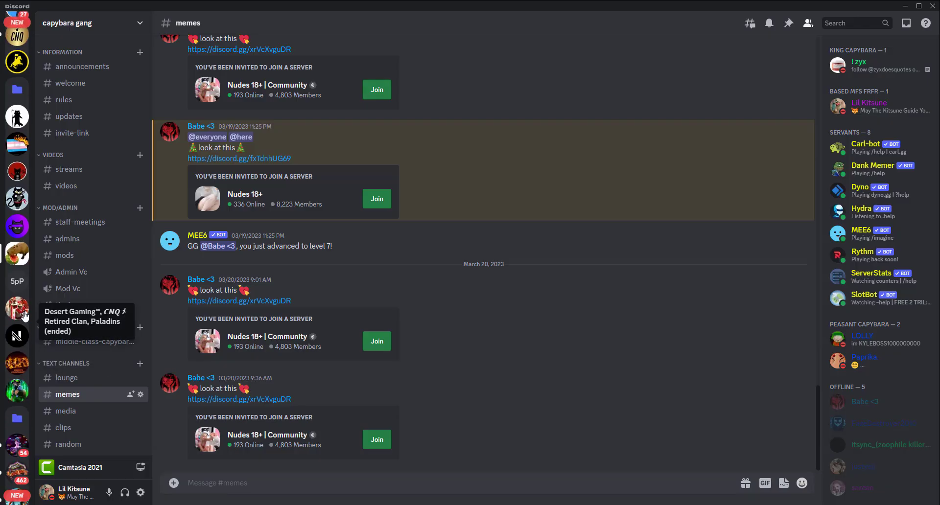
mouse_move(496, 255)
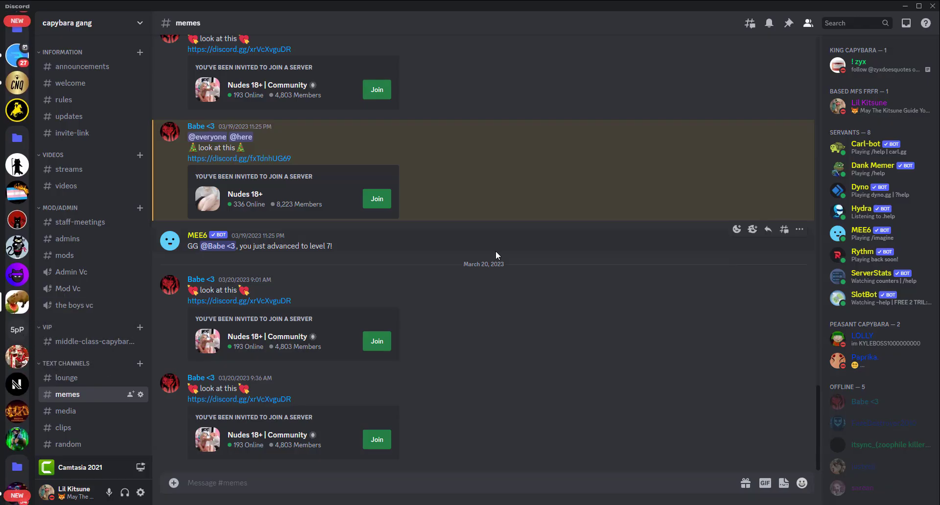
mouse_move(683, 247)
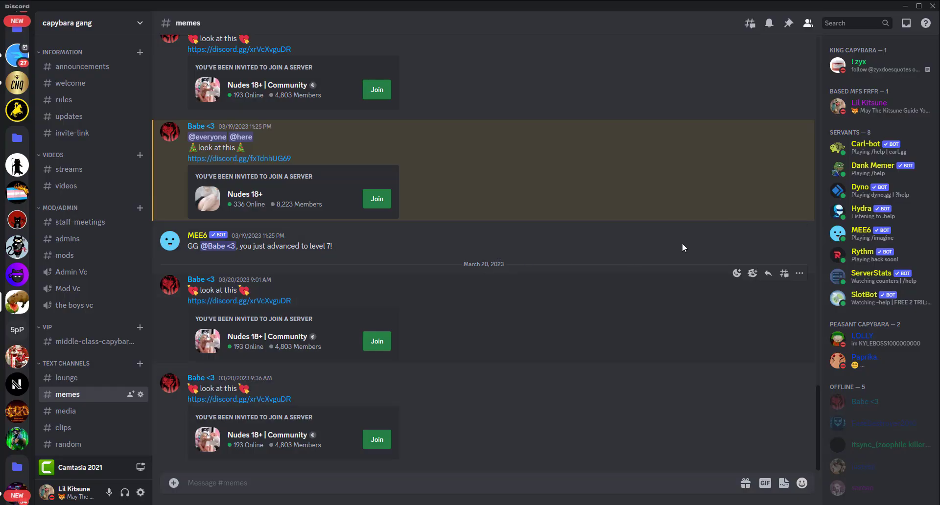
mouse_move(201, 280)
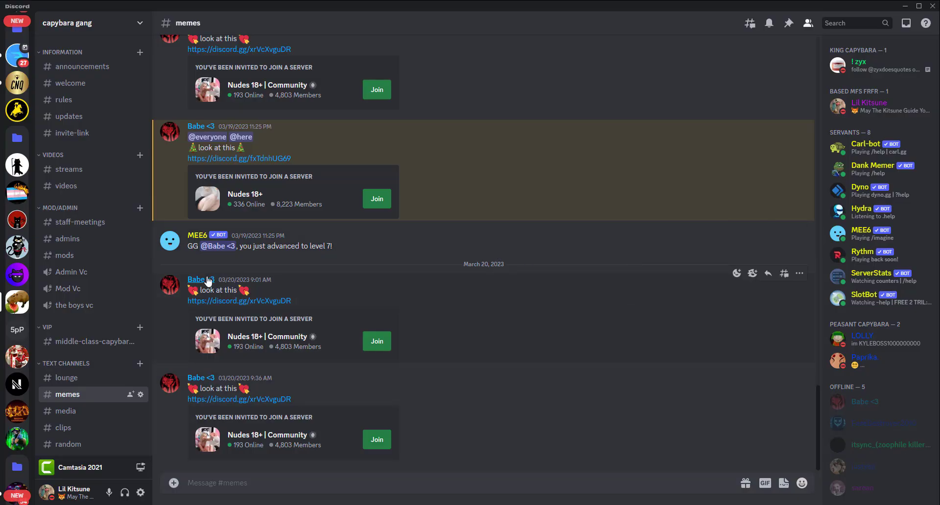
left_click(196, 279)
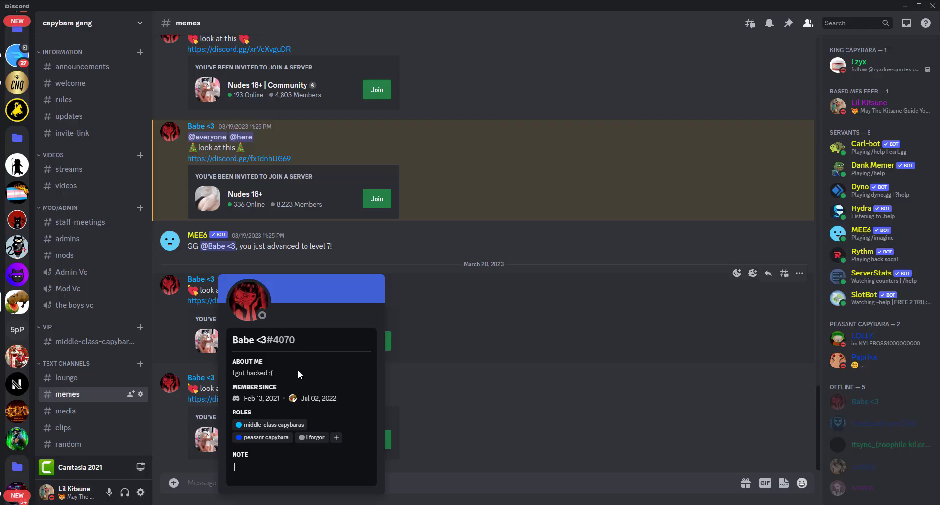
left_click(494, 336)
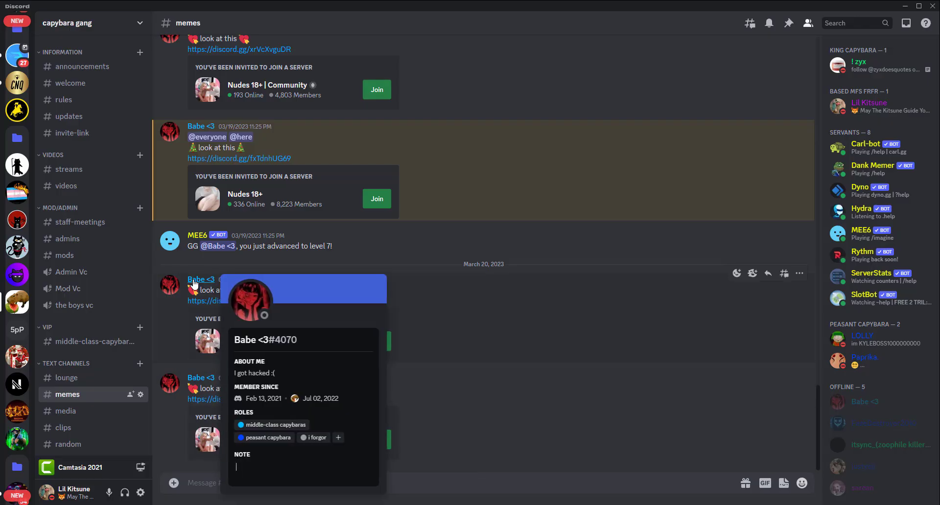
left_click(540, 339)
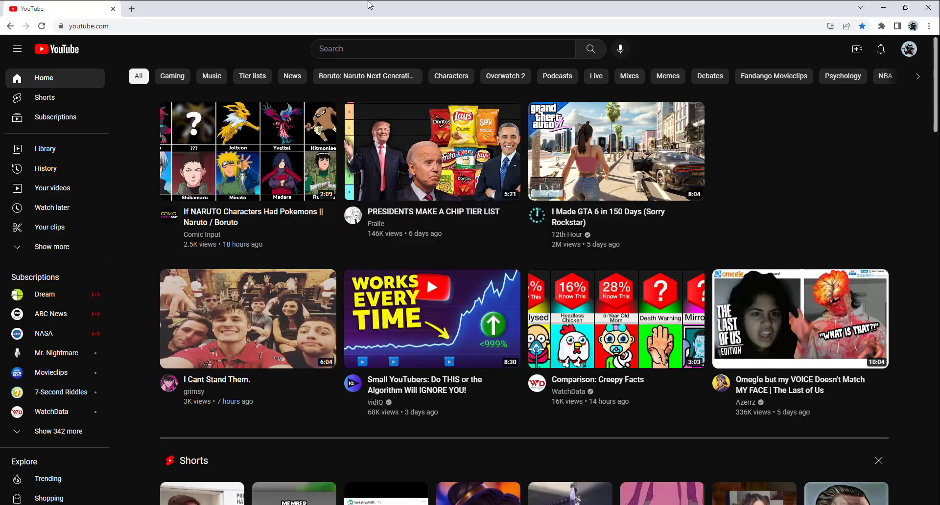
- Search Google for 'discord customer service' and reach Discord Support's Submit a request page
type("discord")
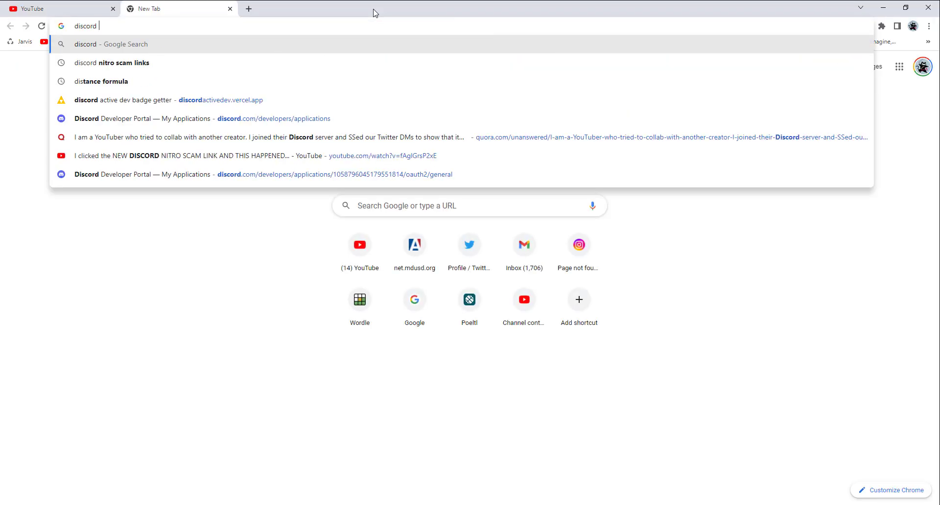
type("customer service")
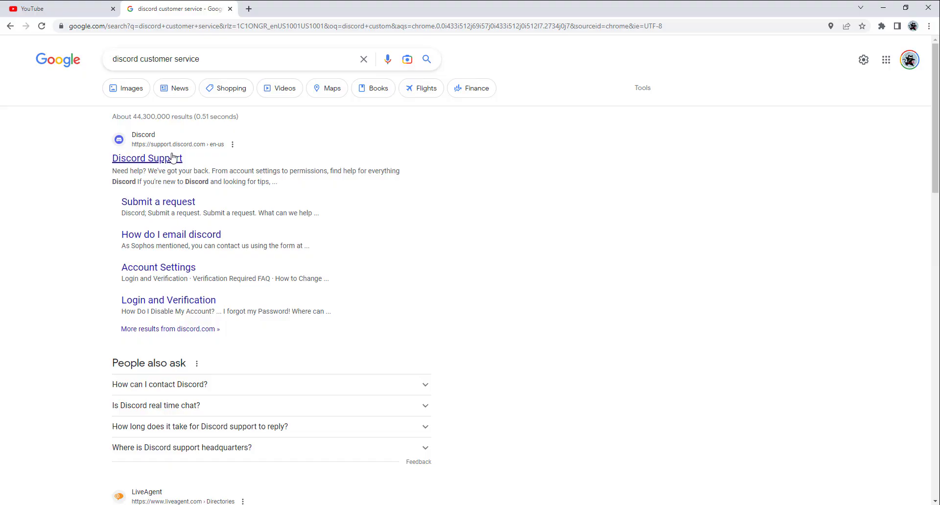
mouse_move(147, 157)
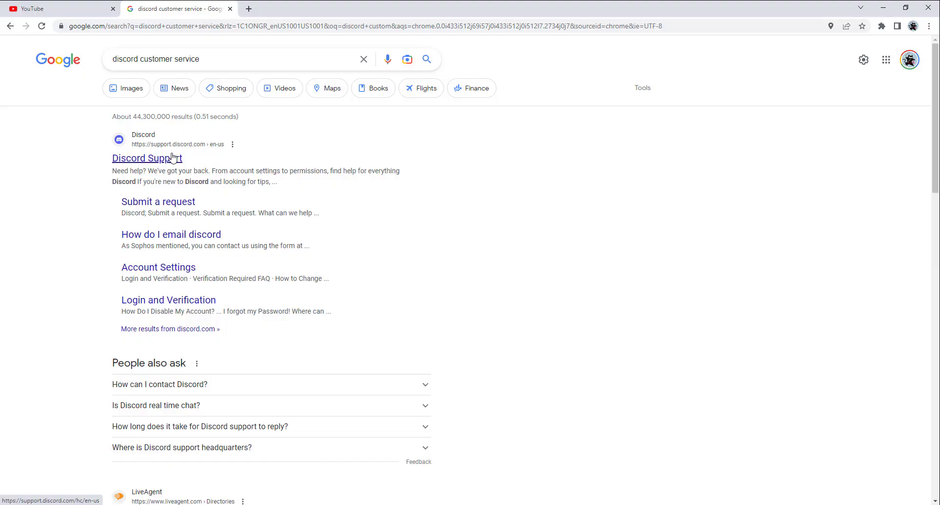
left_click(146, 157)
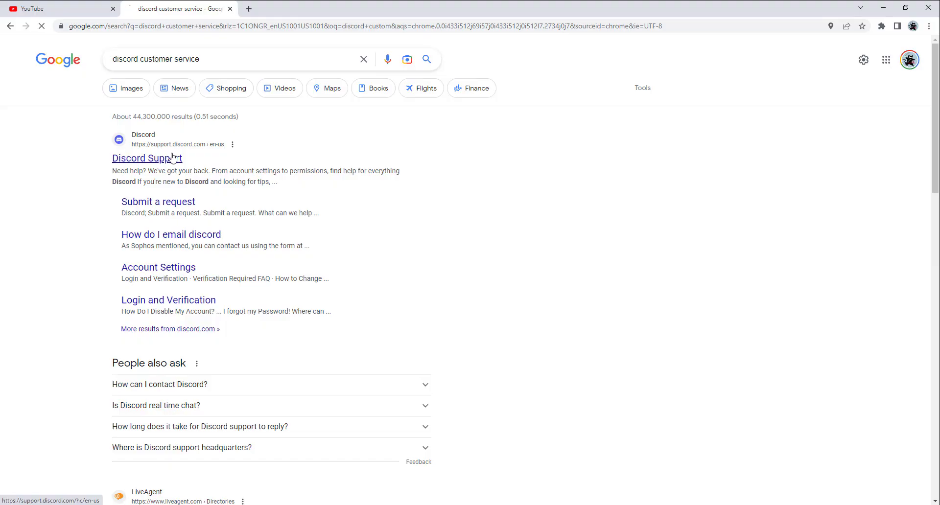
left_click(147, 158)
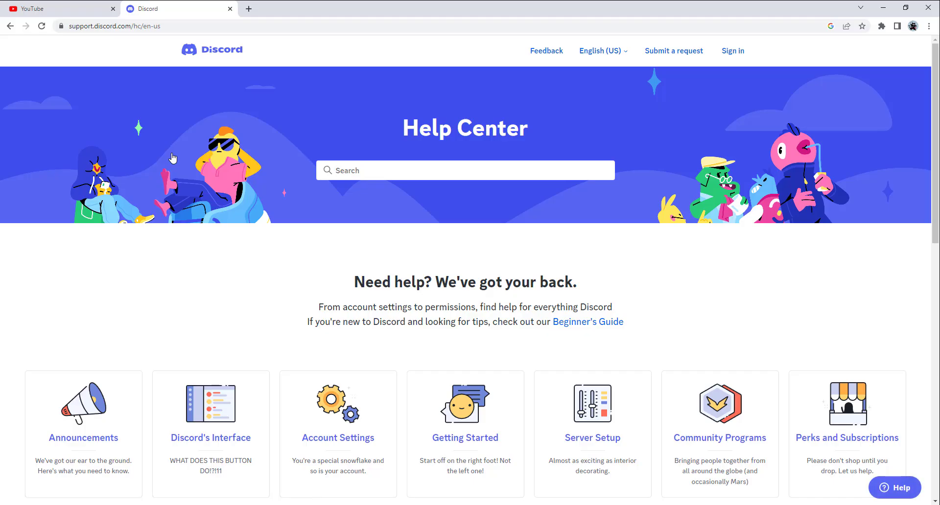
left_click(673, 50)
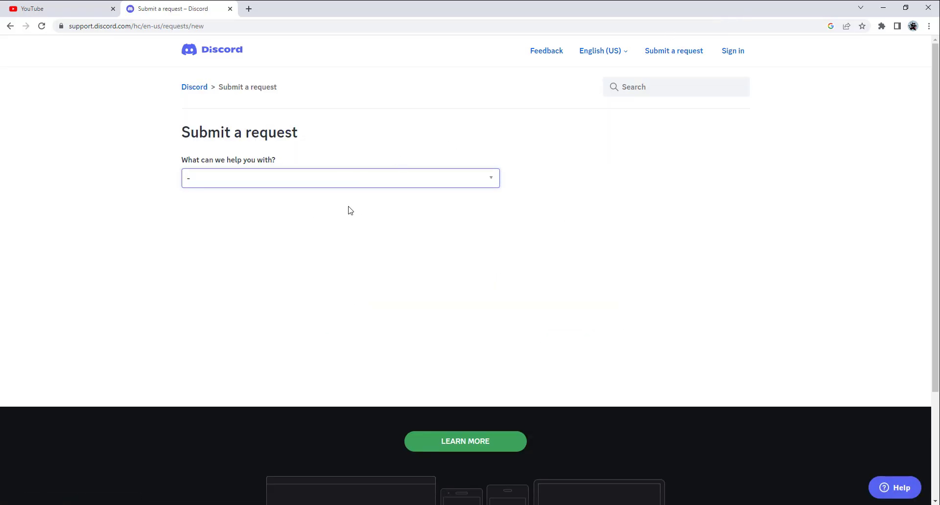
mouse_move(599, 92)
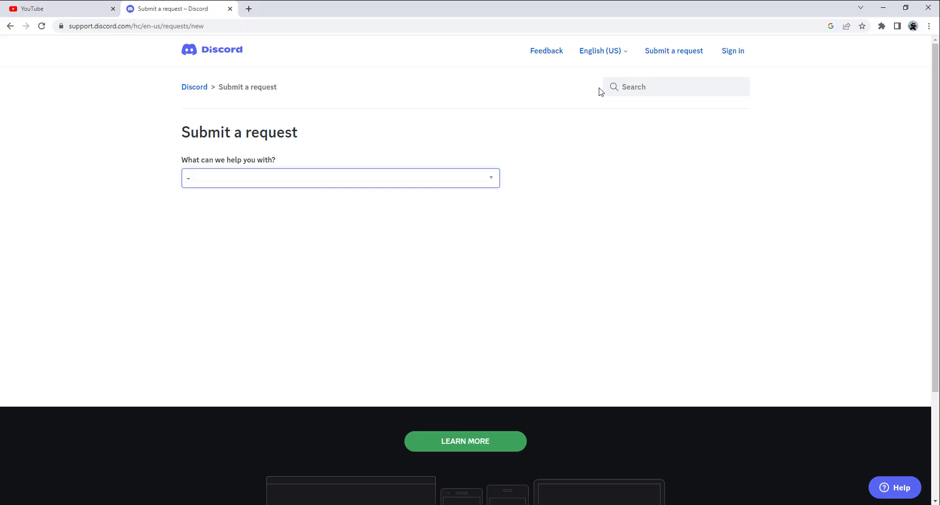
- Choose Hacked Account from the 'What can we help you with?' request topics
left_click(340, 178)
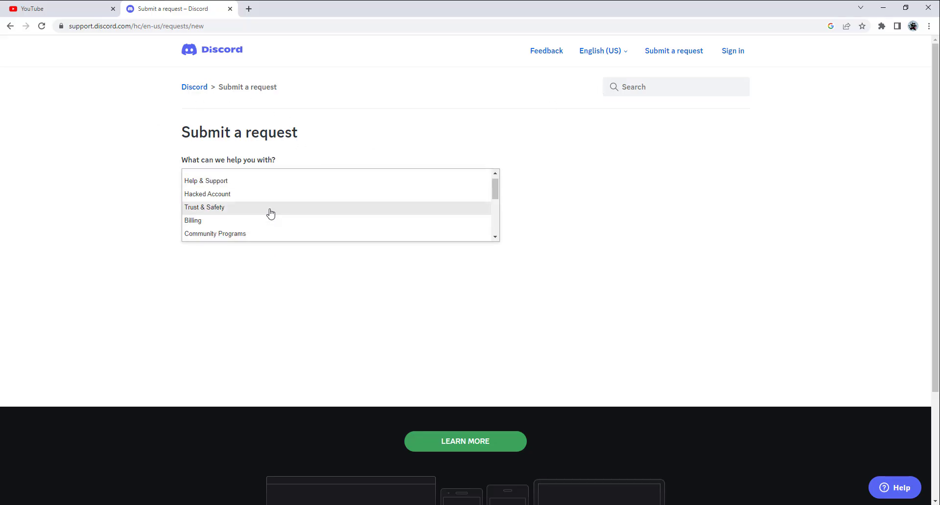
mouse_move(416, 210)
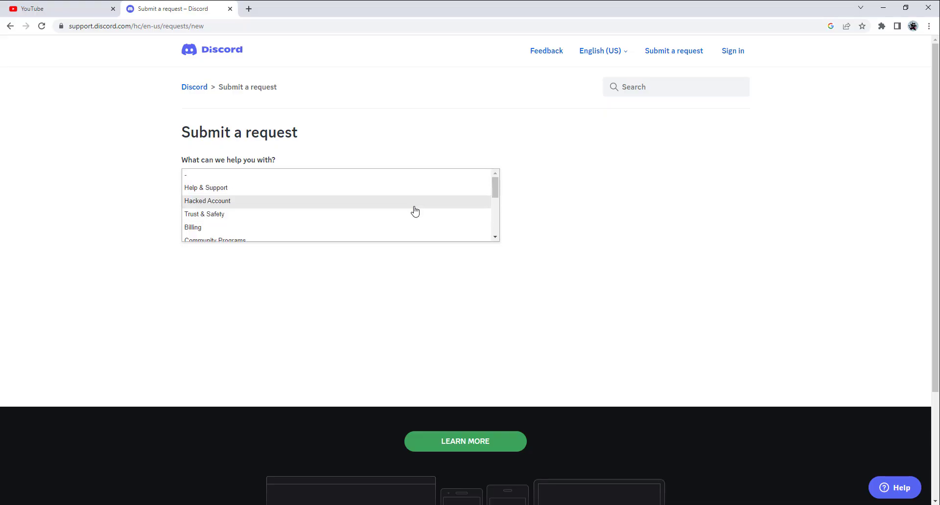
mouse_move(299, 214)
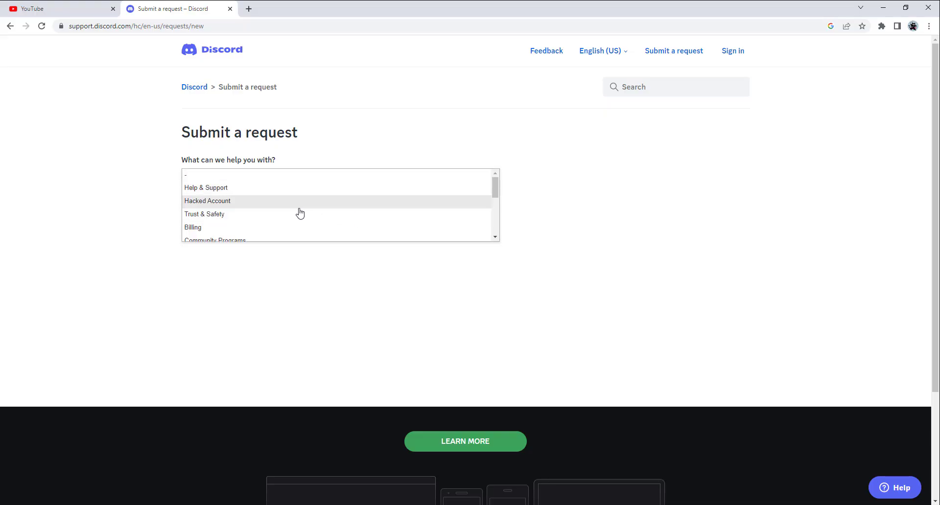
mouse_move(252, 214)
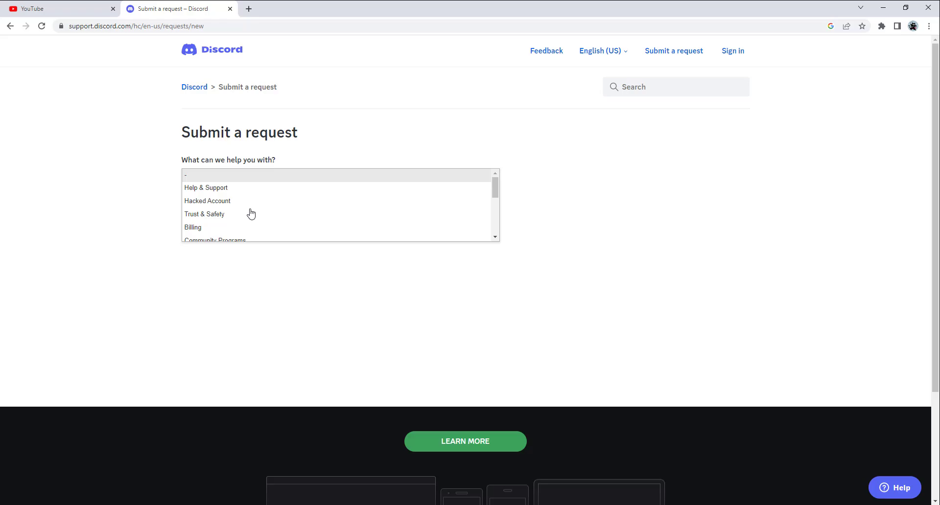
left_click(207, 201)
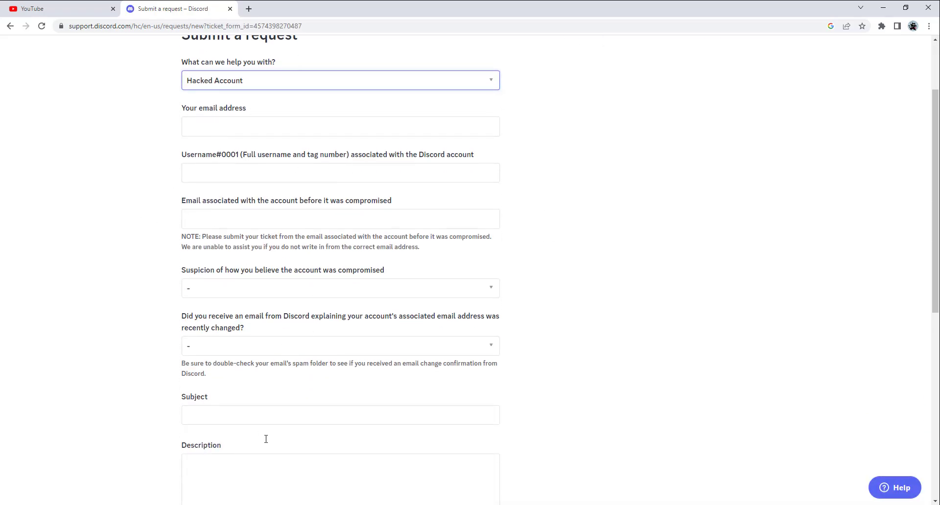
left_click(340, 287)
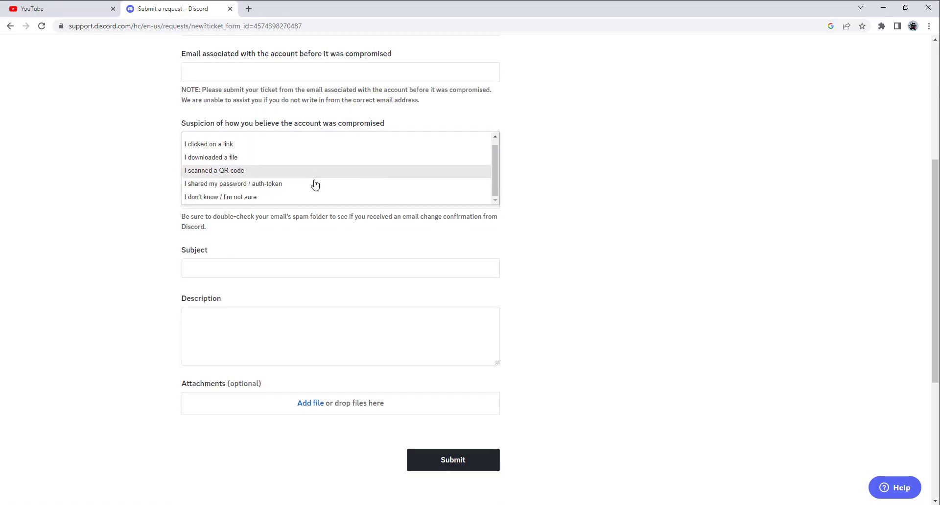
mouse_move(284, 186)
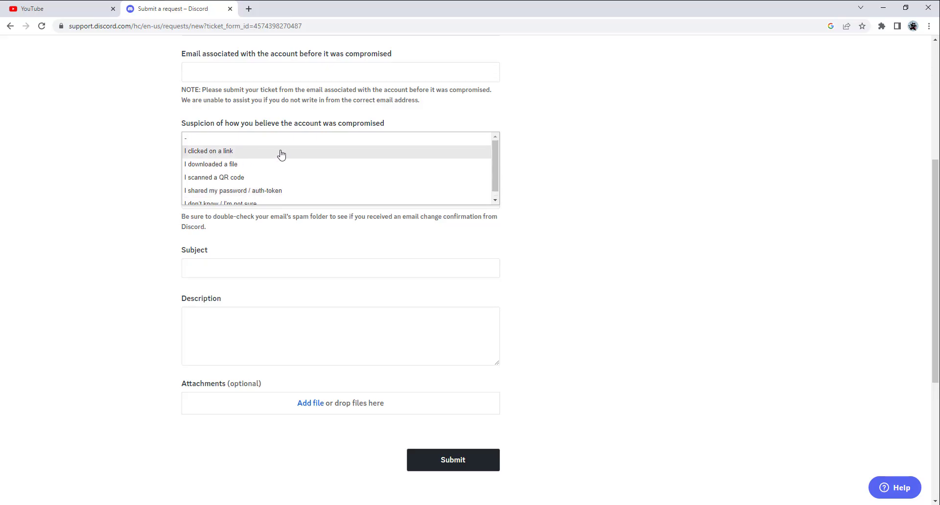
mouse_move(243, 177)
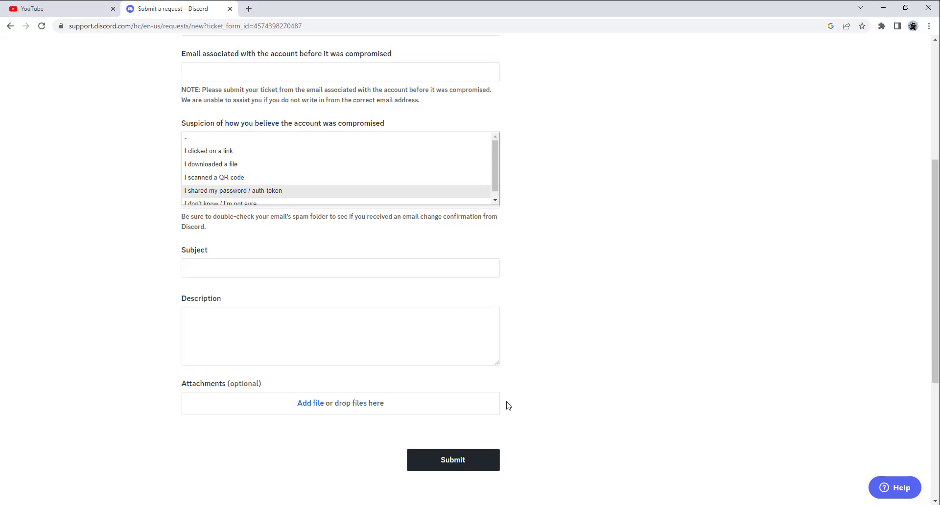
left_click(339, 141)
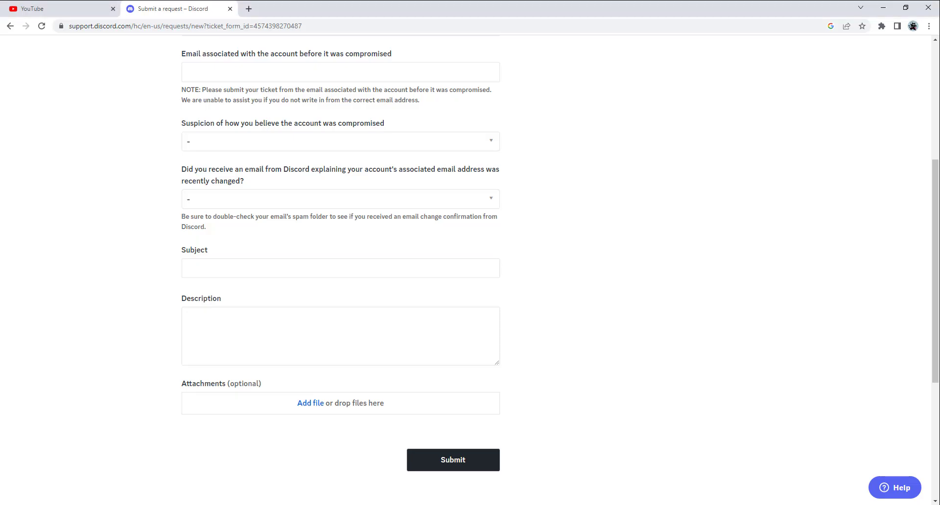
scroll("up", 3)
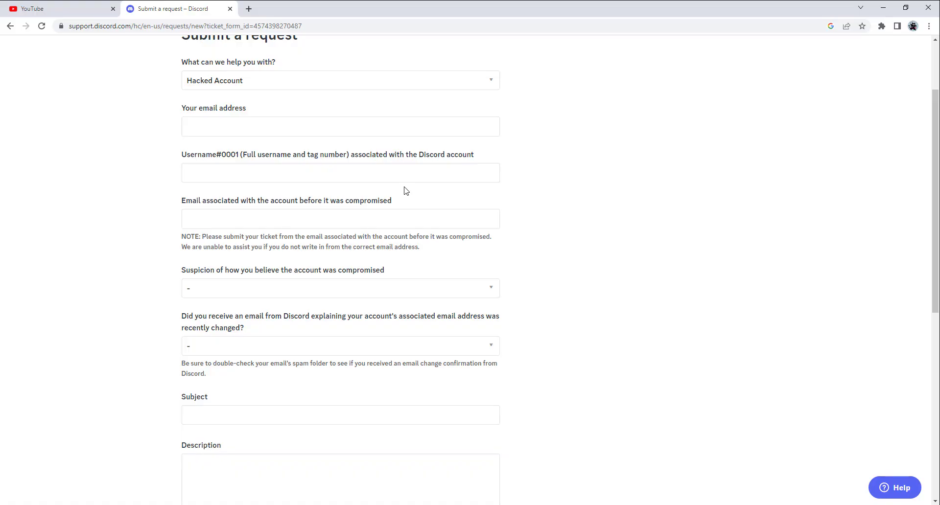
scroll("down", 3)
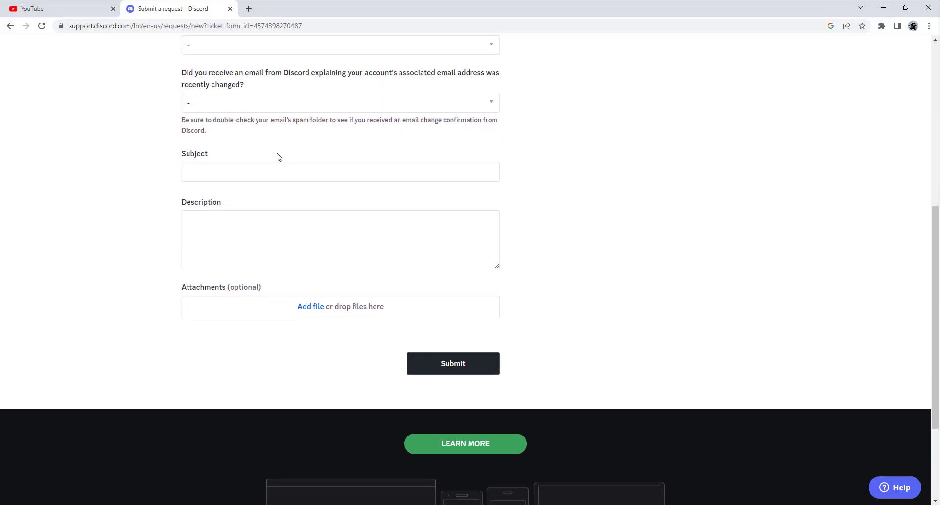
scroll("up", 3)
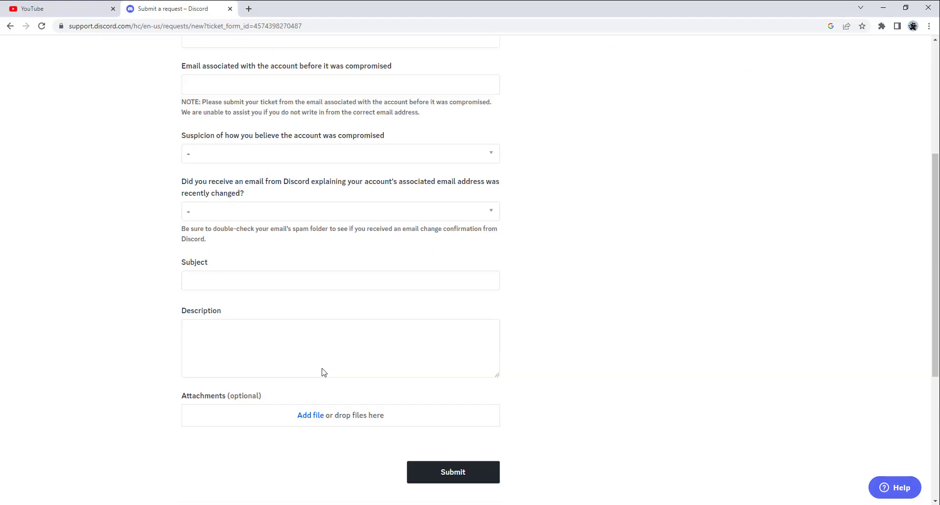
scroll("up", 3)
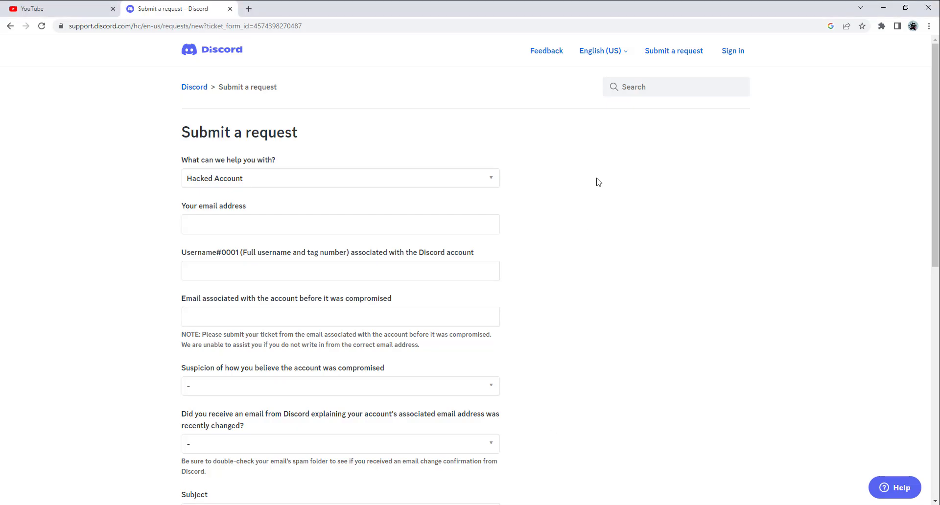
mouse_move(655, 130)
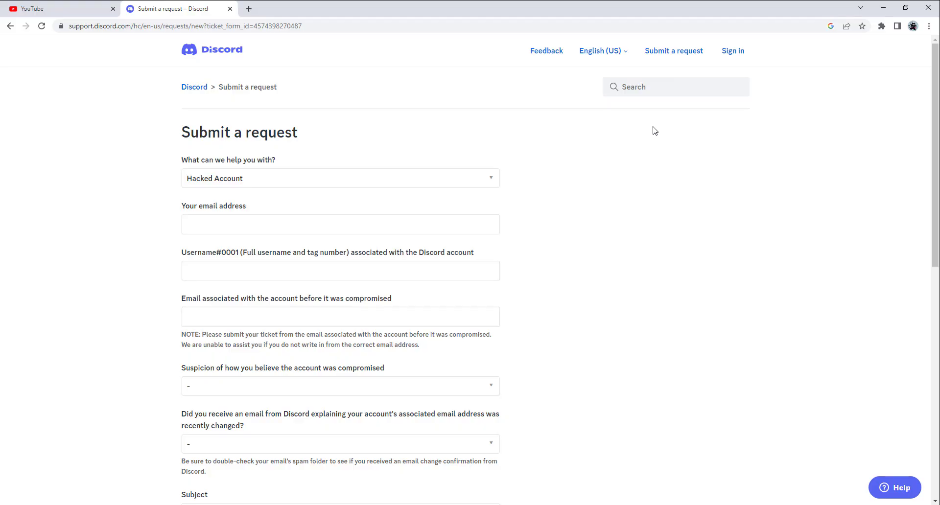
- Return to the Discord app showing the spam-filled #memes channel
left_click(59, 9)
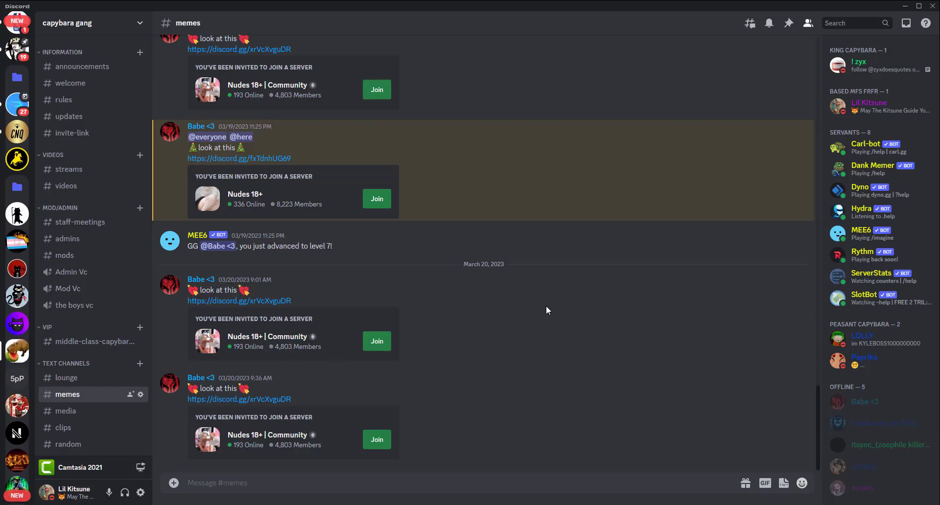
mouse_move(519, 327)
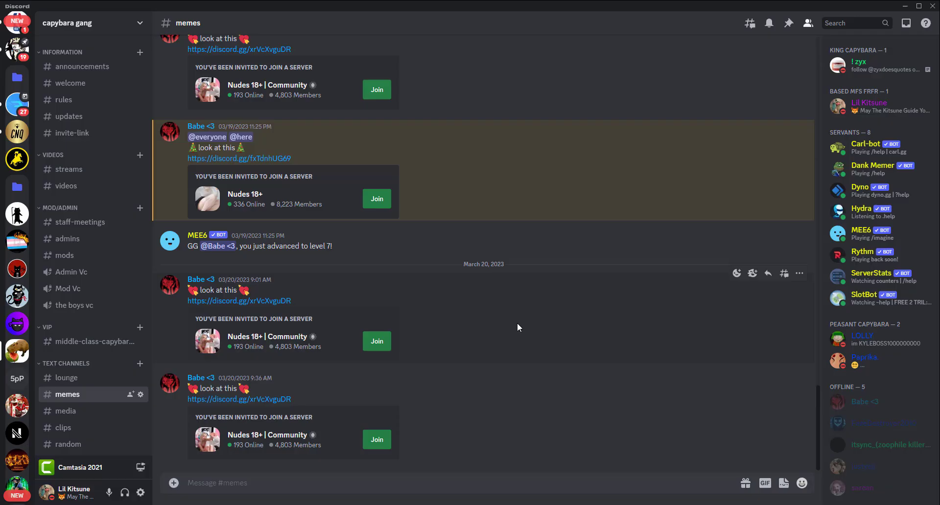
- Switch to Ninja Cat's Community main-chat where a member says they got hacked
left_click(16, 139)
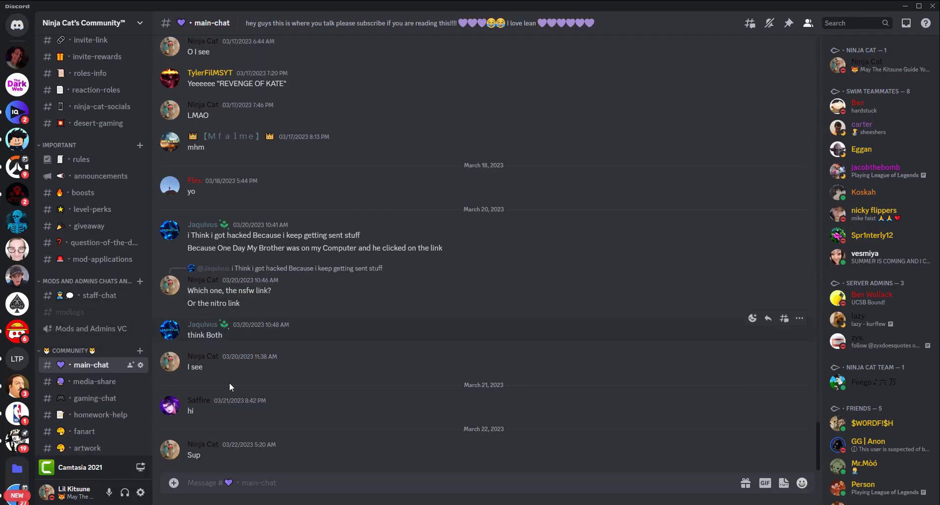
scroll("up", 3)
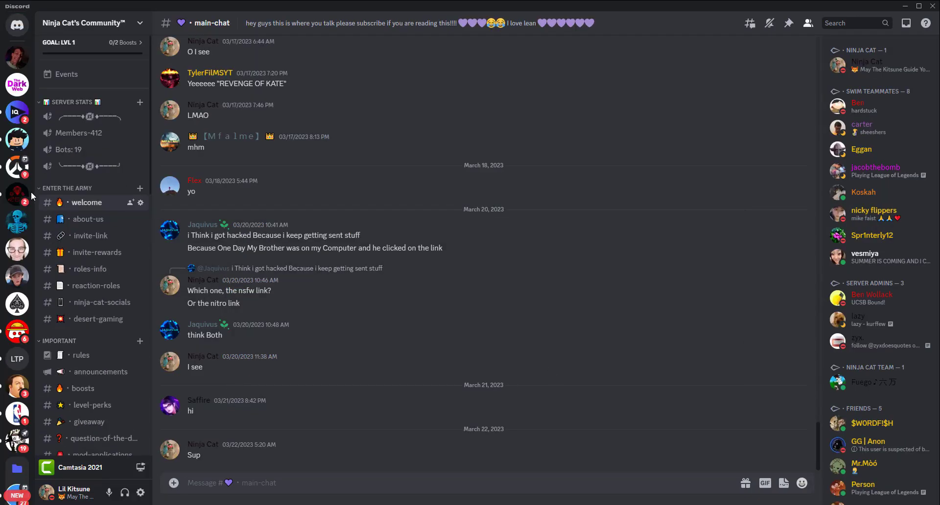
scroll("down", 3)
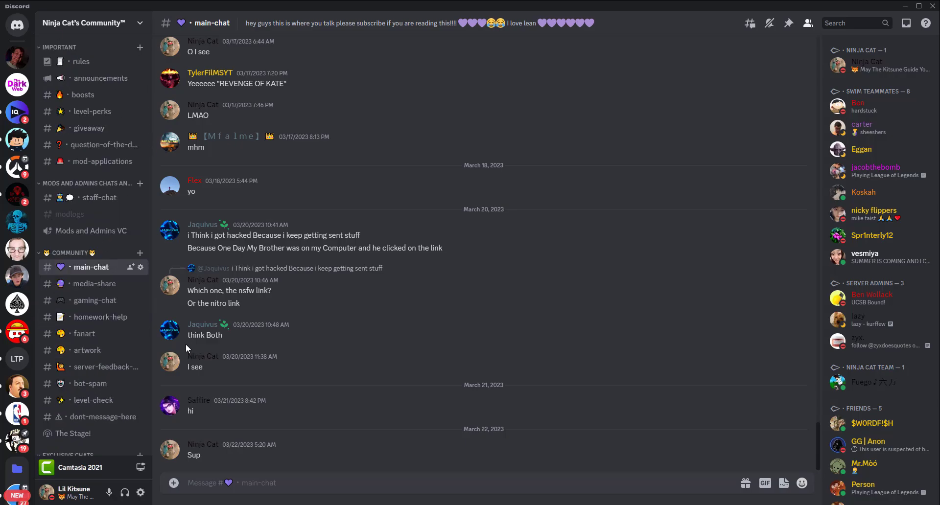
scroll("up", 3)
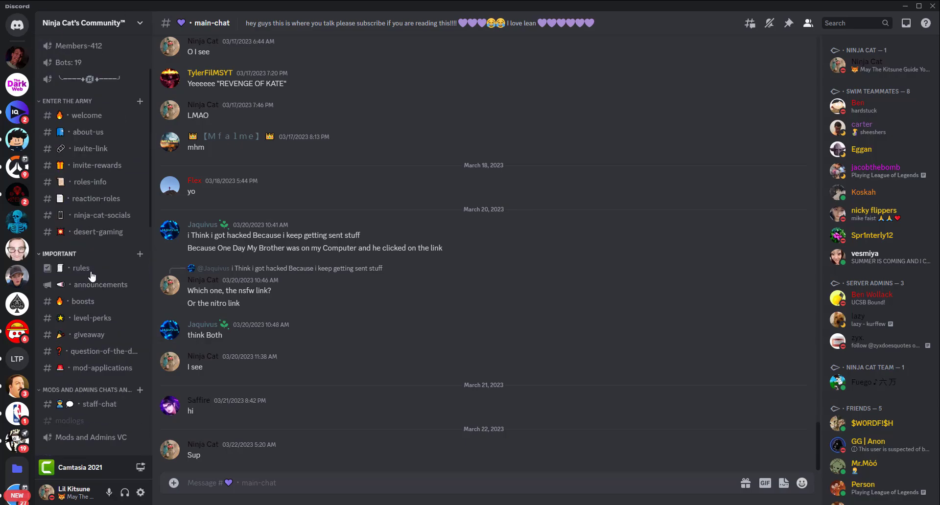
scroll("down", 3)
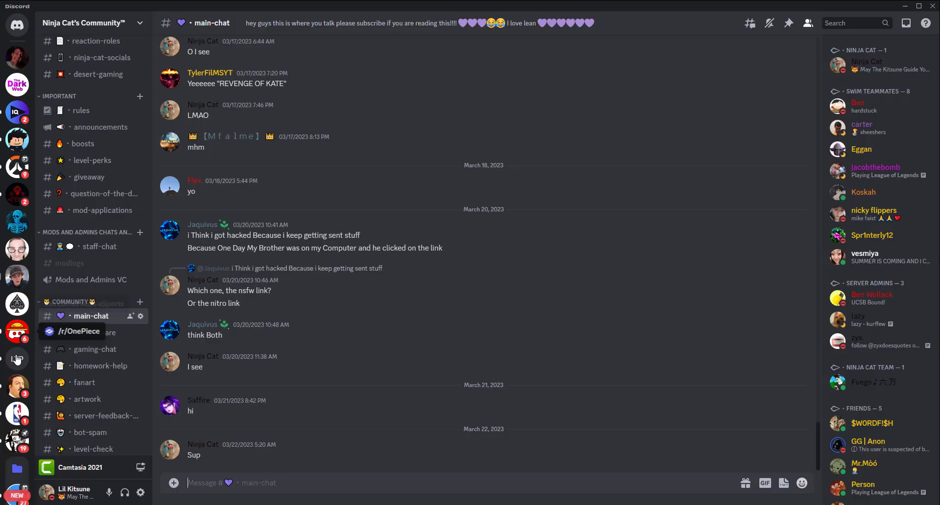